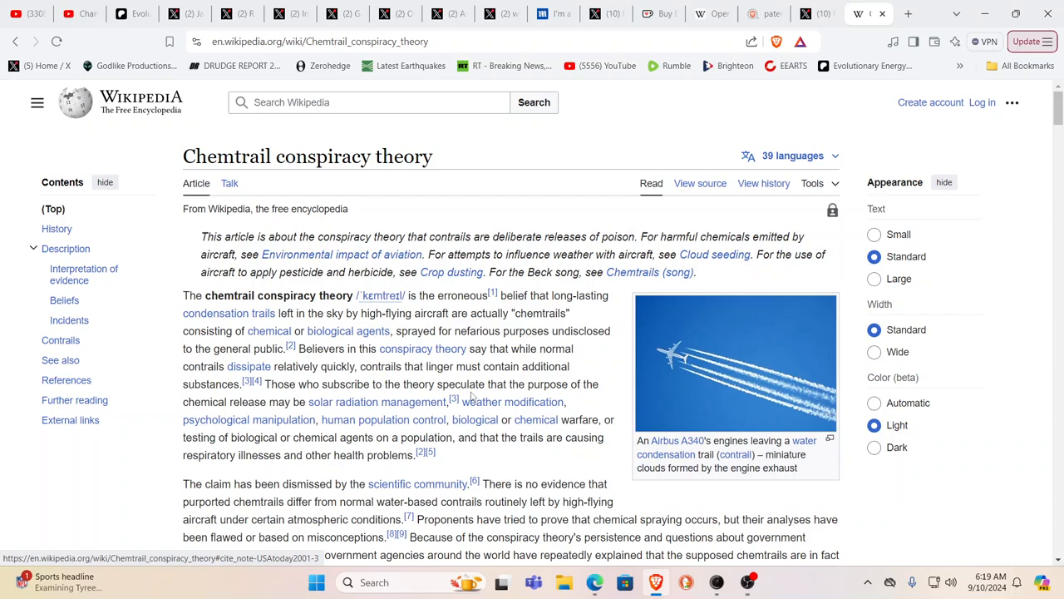
mouse_move(377, 402)
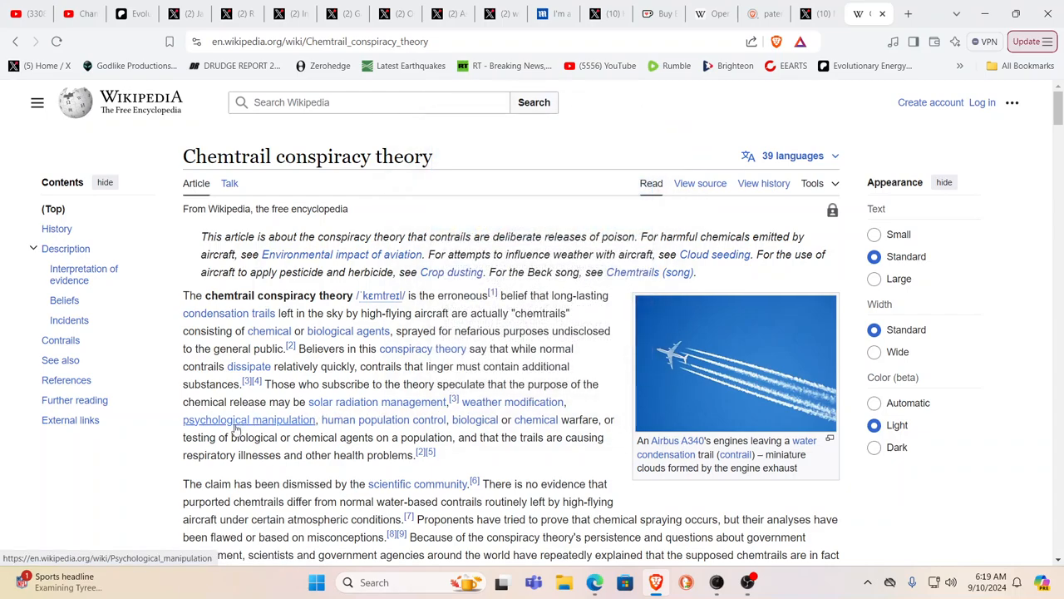
mouse_move(384, 419)
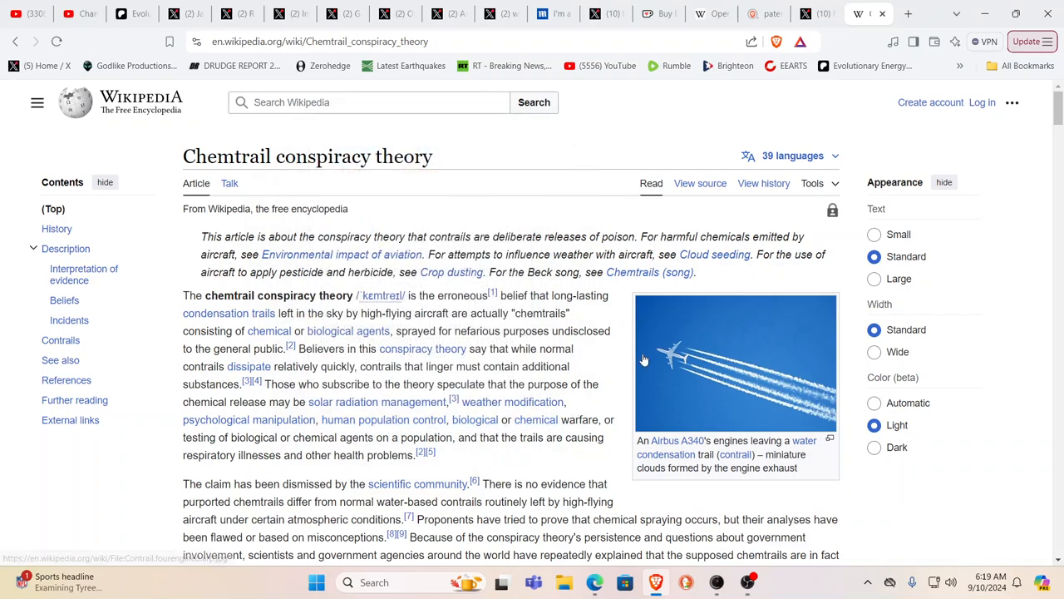
mouse_move(785, 156)
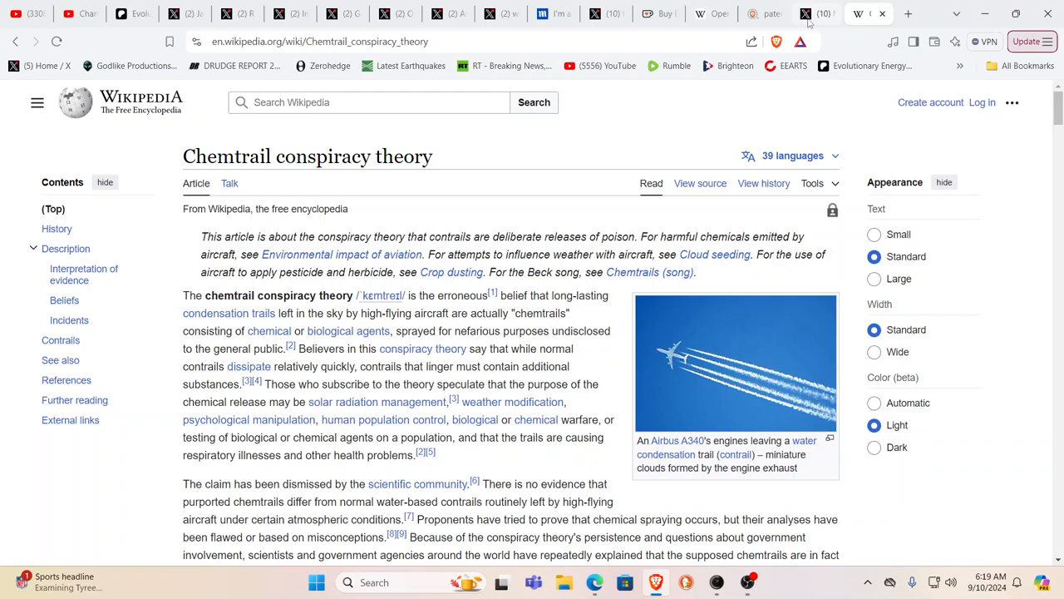
Switch from the Chemtrail conspiracy theory article to the X post with the ABC News clip.
left_click(807, 14)
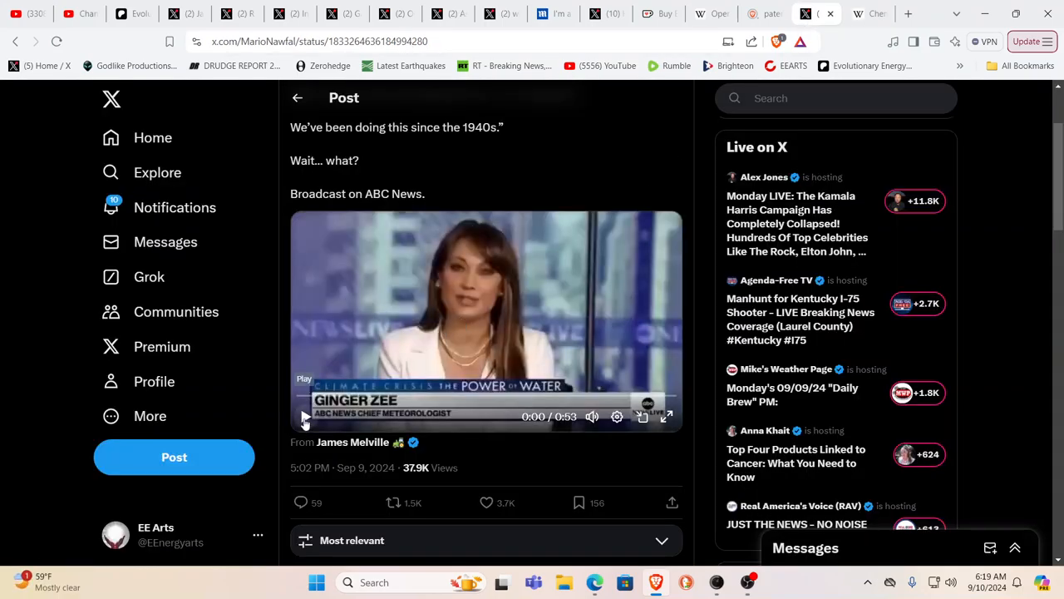
Play the ABC News cloud seeding clip to 0:19, pause, and move to the patents search.
left_click(306, 417)
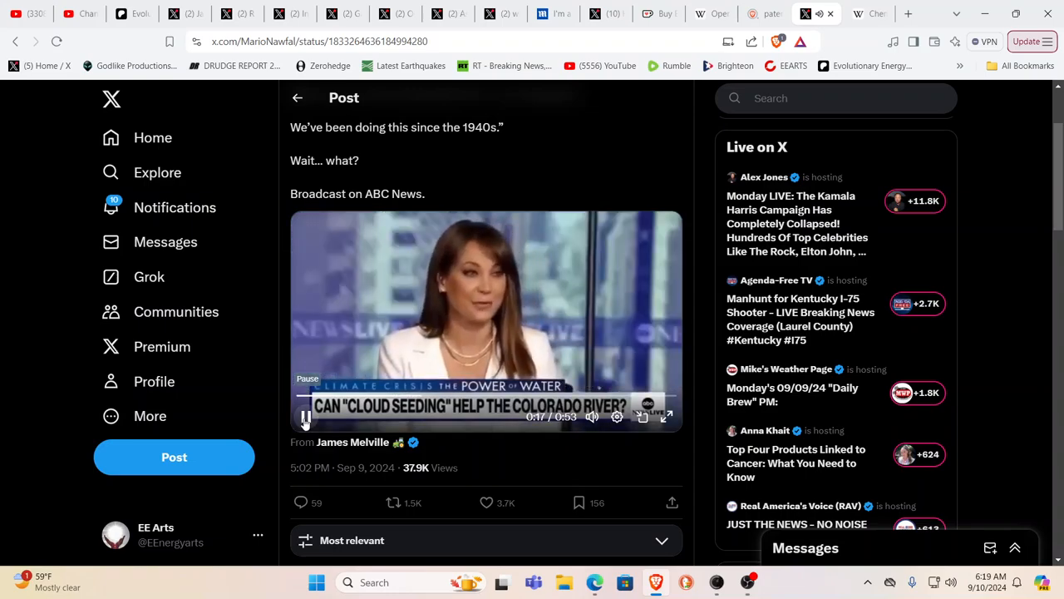
left_click(306, 417)
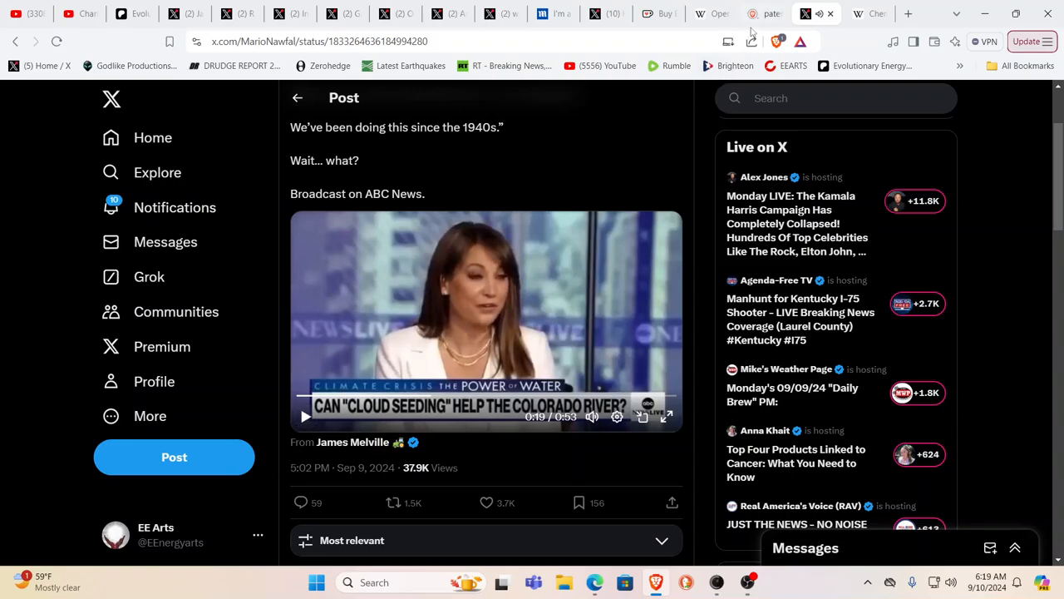
left_click(753, 13)
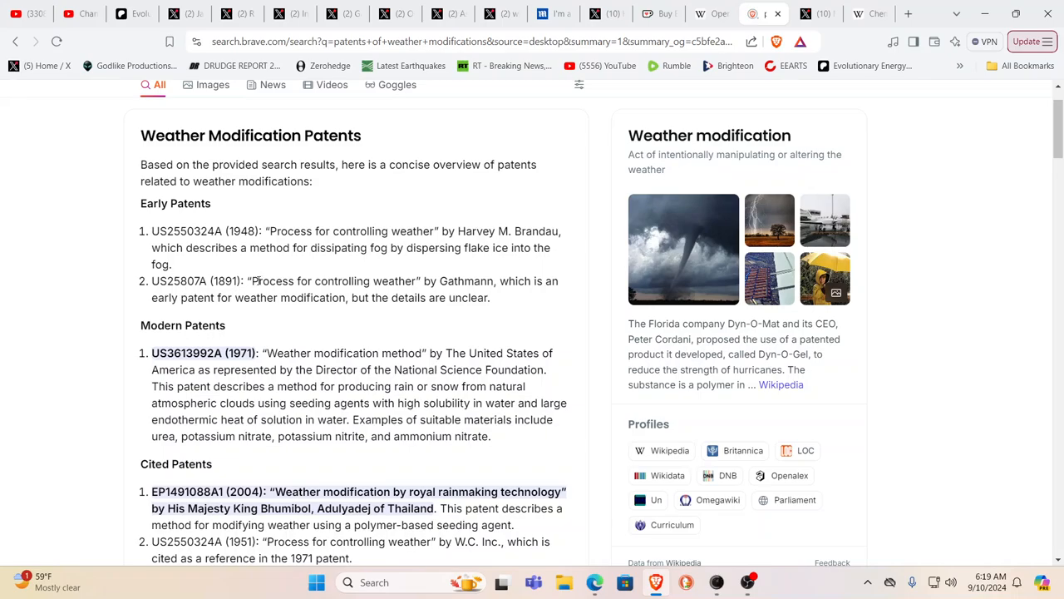
Switch from the weather modification patents summary to the Operation Popeye Wikipedia article.
left_click(701, 14)
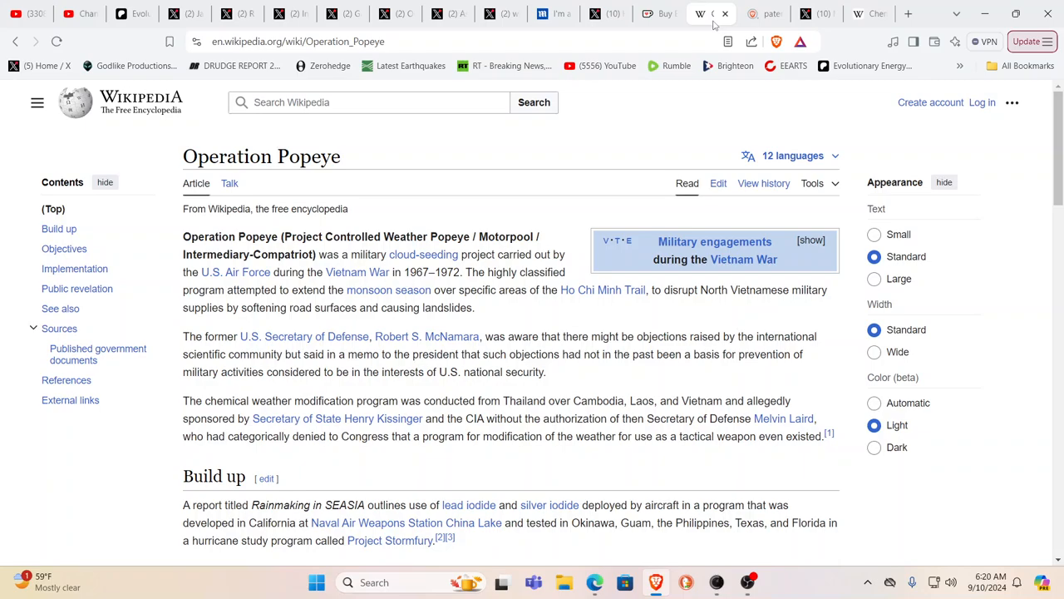
mouse_move(356, 215)
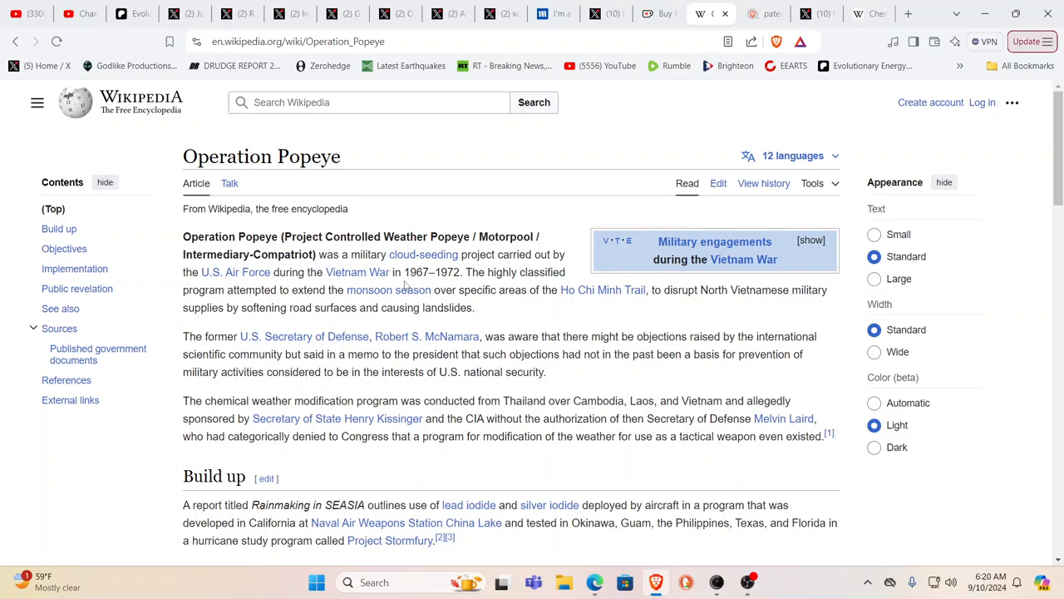
mouse_move(482, 330)
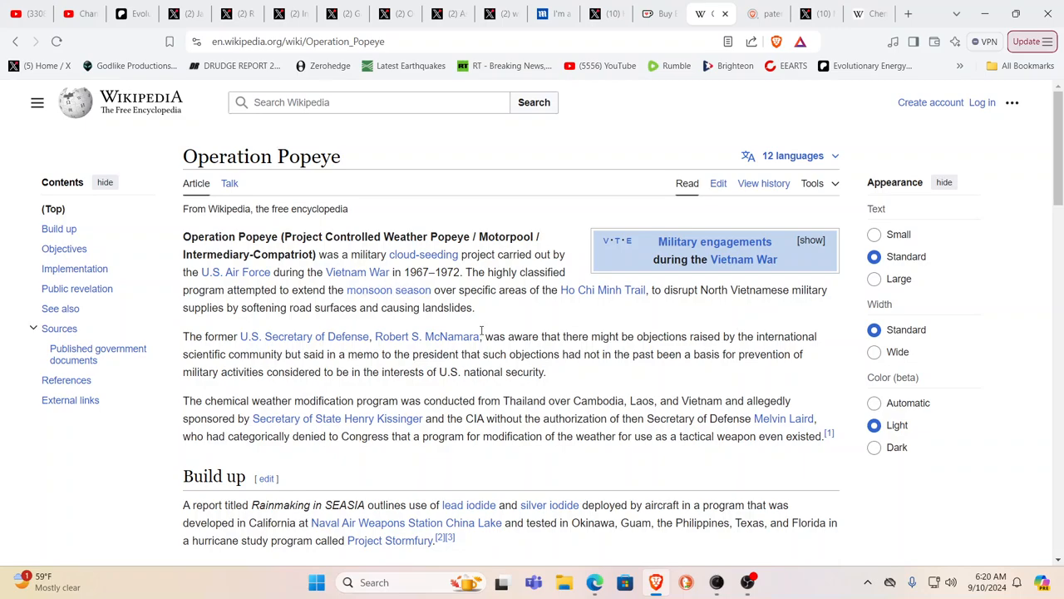